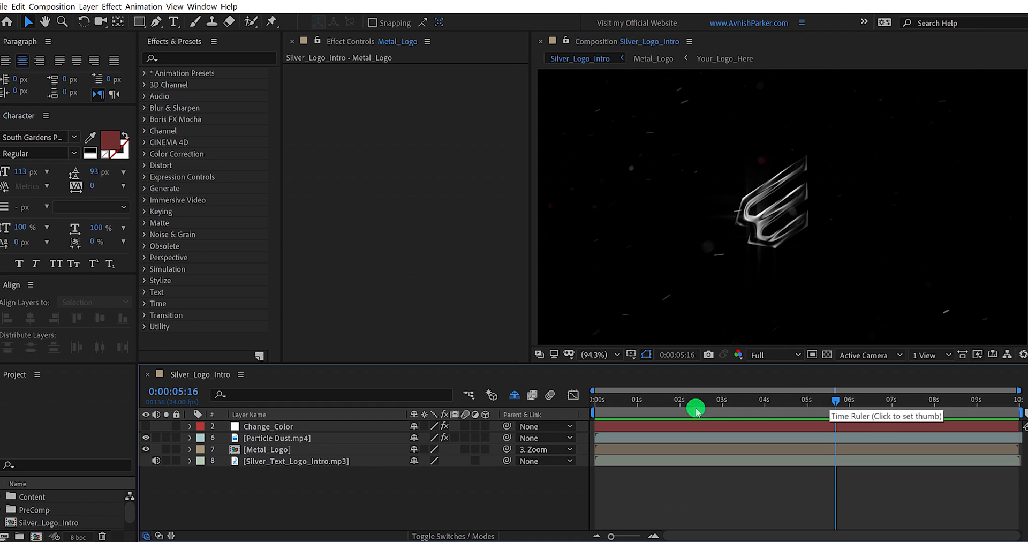
mouse_move(253, 453)
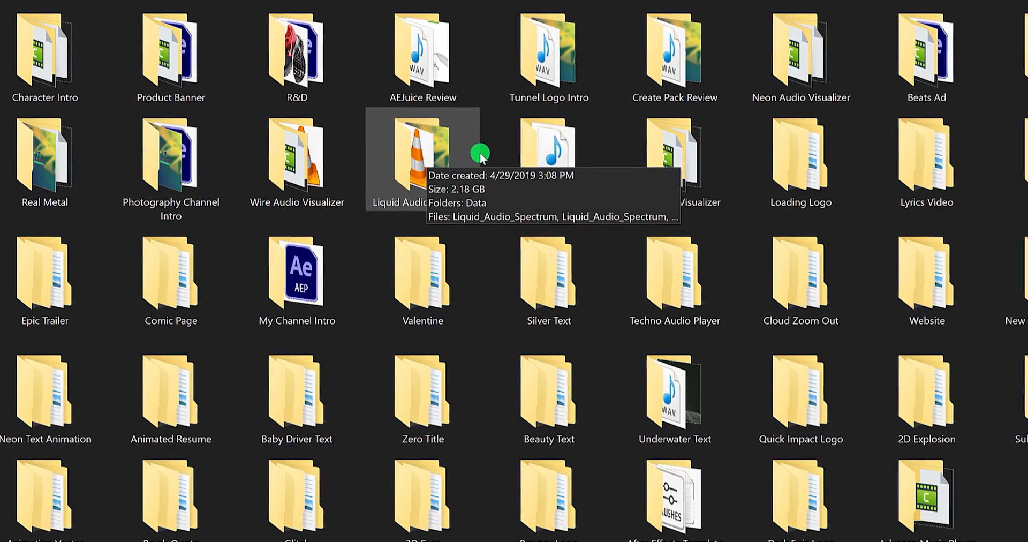
mouse_move(627, 160)
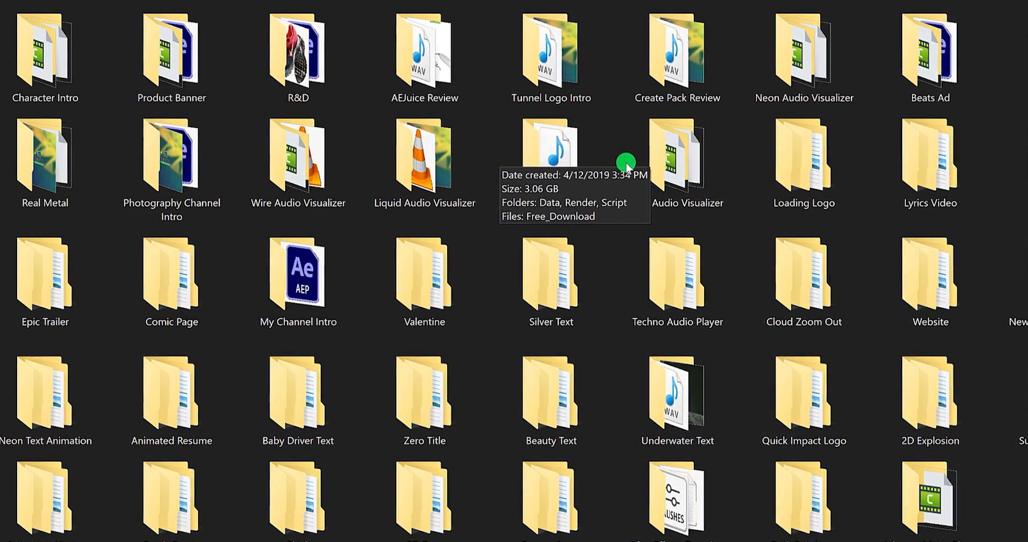
mouse_move(754, 163)
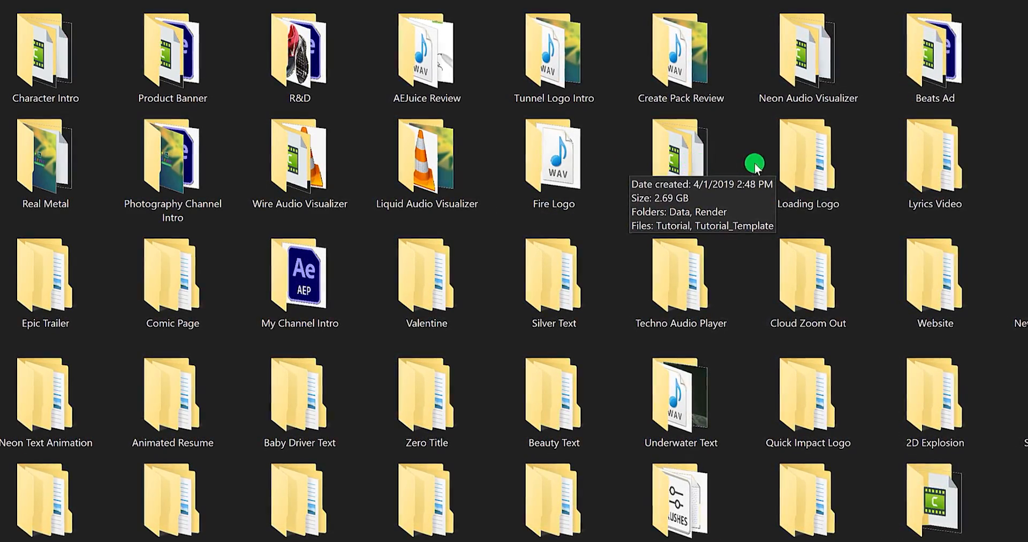
mouse_move(931, 167)
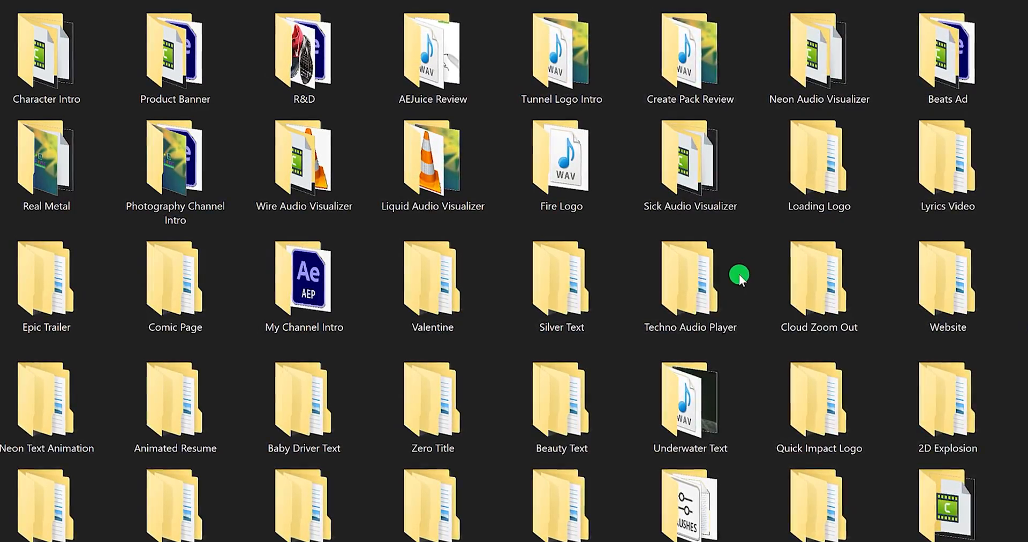
mouse_move(707, 293)
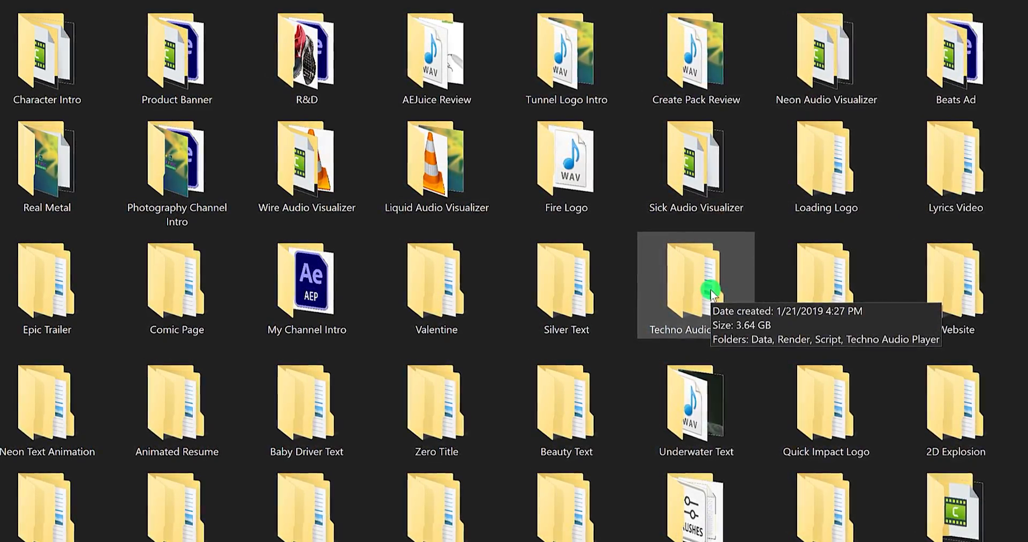